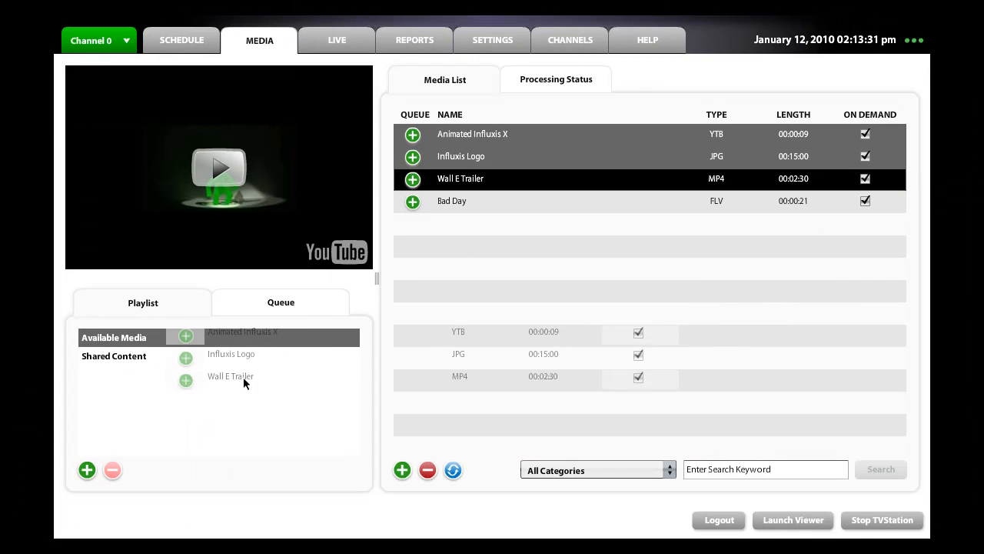
Start a new playlist from the dropped media and name it 'Sample A'
left_click(86, 470)
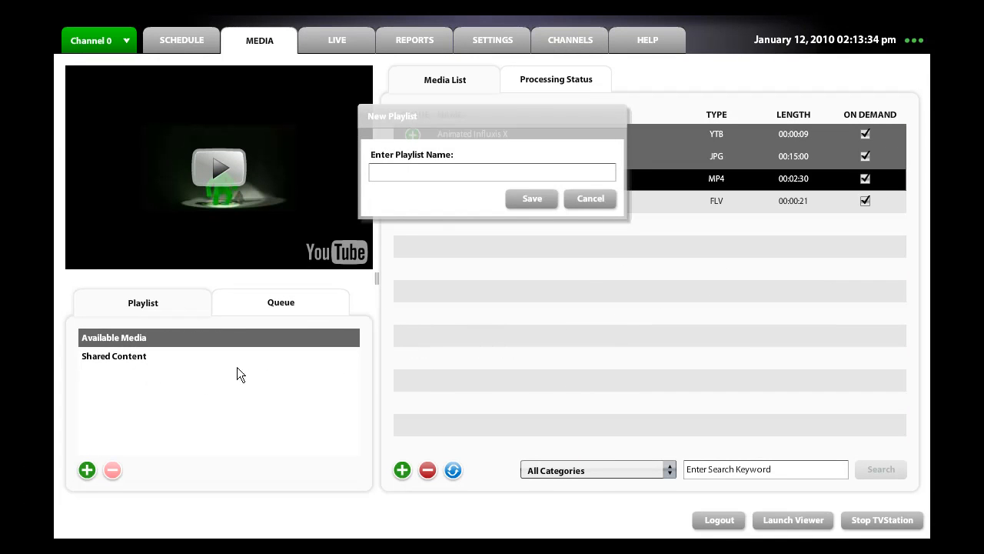
left_click(492, 172)
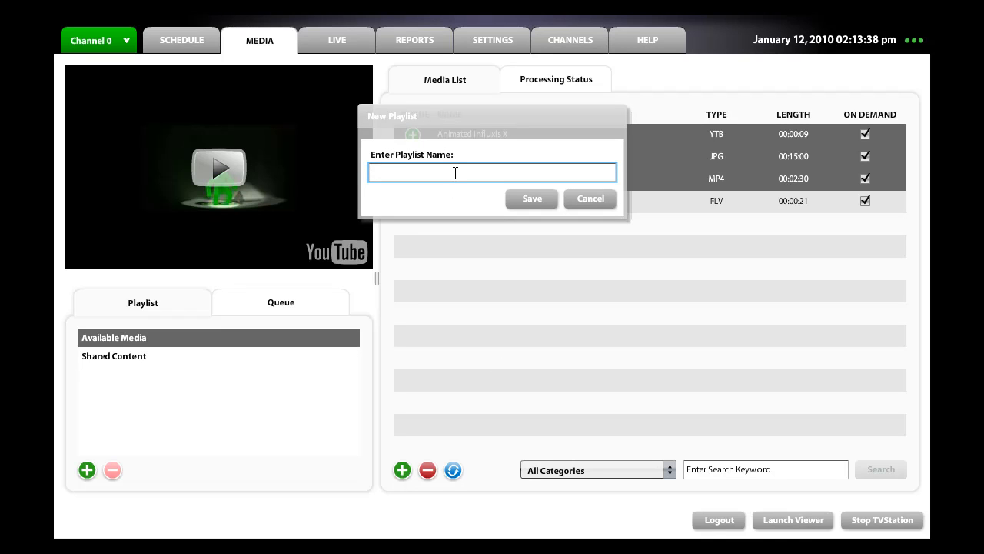
type("Sam")
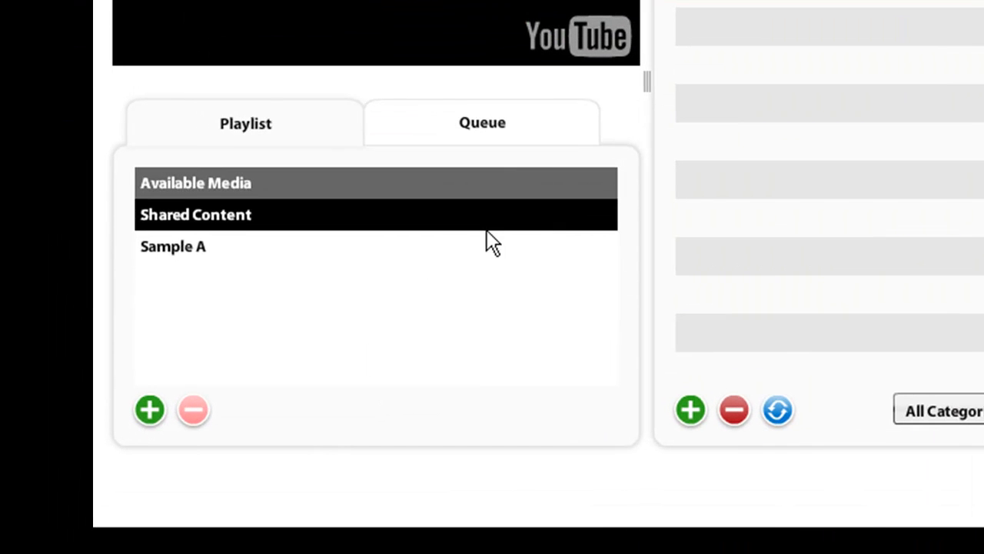
Open the playlist to list Animated Influxis X and Bad Day
left_click(173, 246)
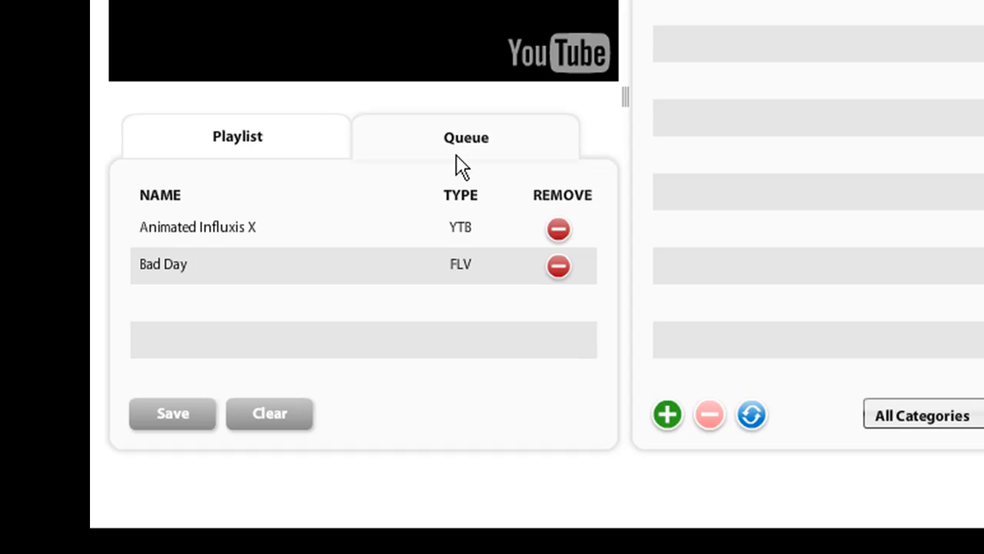
Clear all items from the queue, then add Bad Day as its only item
left_click(231, 264)
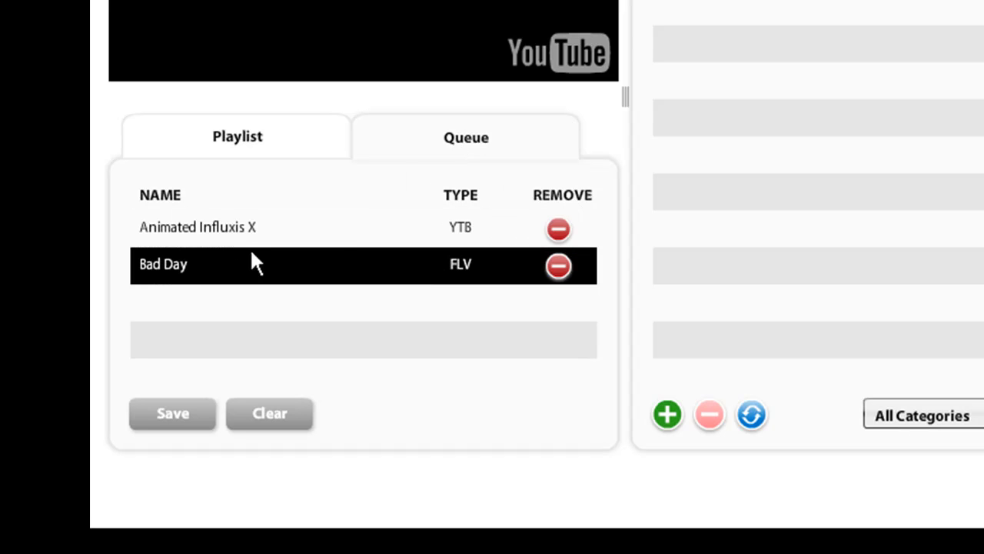
left_click(270, 413)
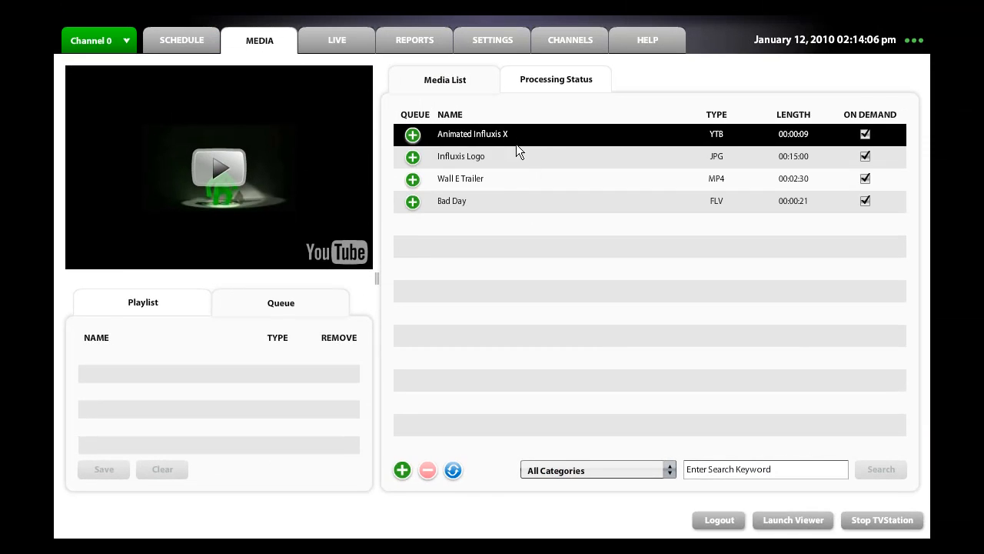
left_click(461, 156)
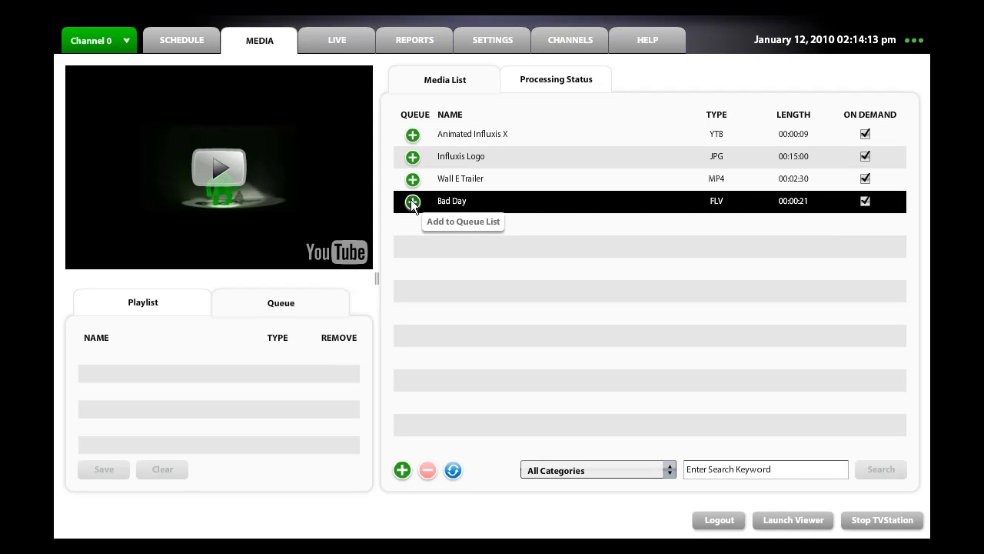
left_click(413, 201)
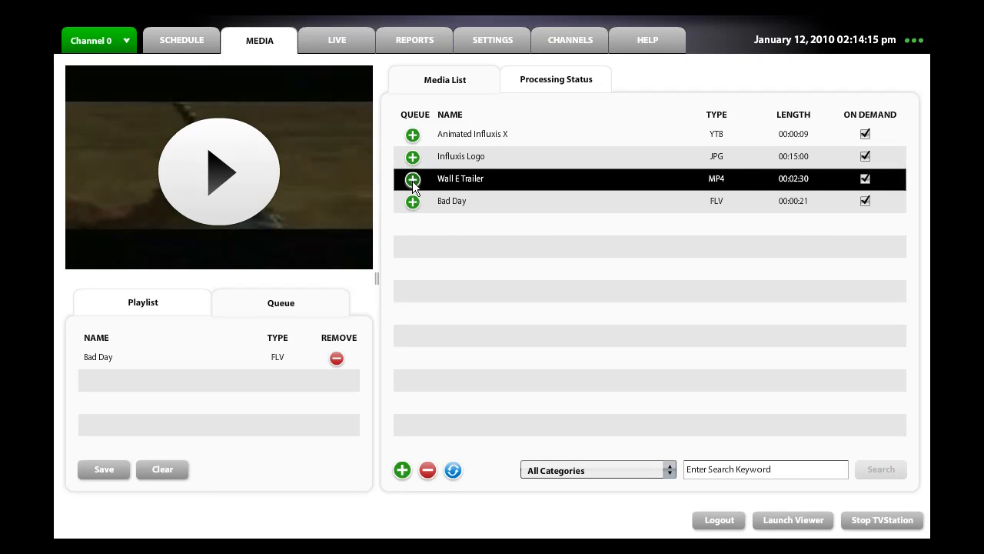
Add Wall E Trailer to the queue and save the queue as playlist 'Sample B'
left_click(413, 179)
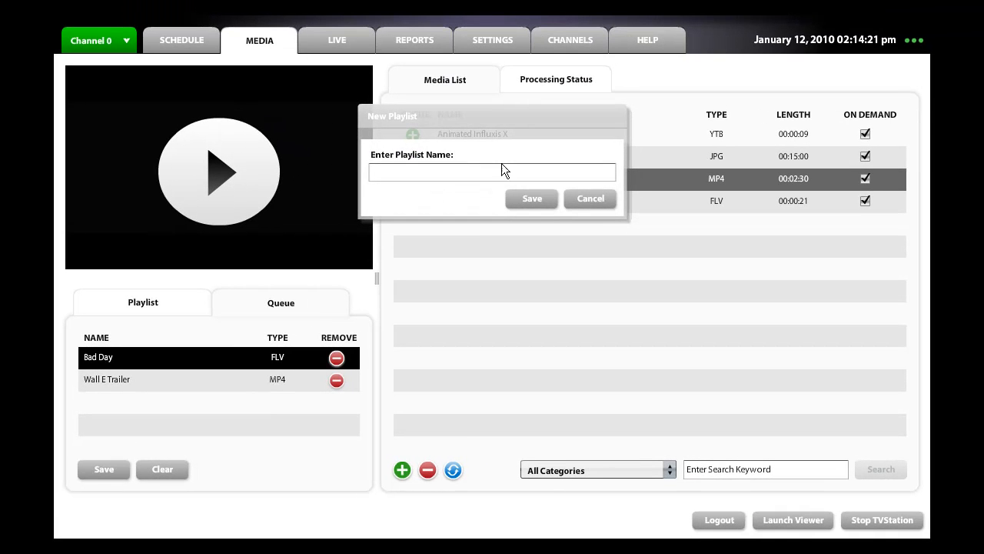
type("Sample")
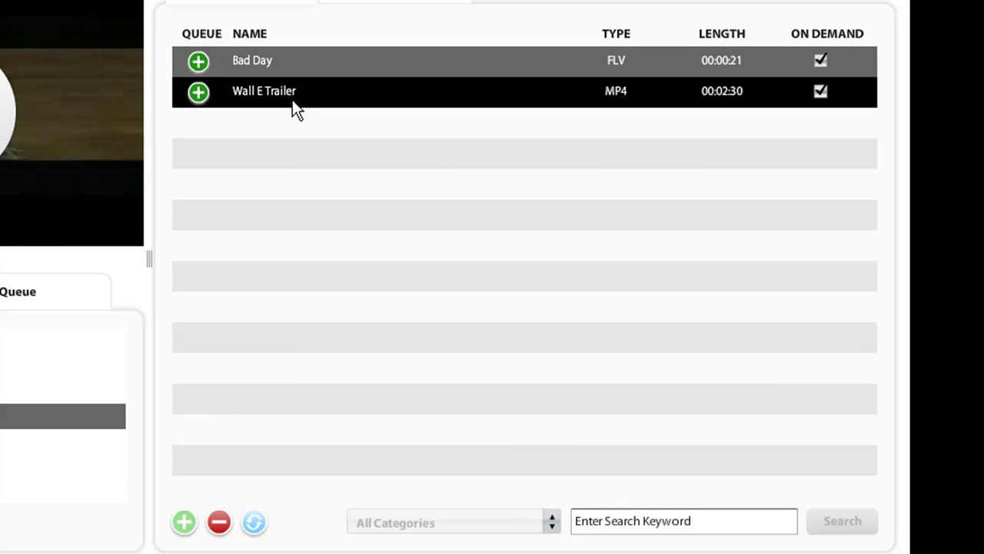
Select Available Media to show all four media items again
left_click(264, 90)
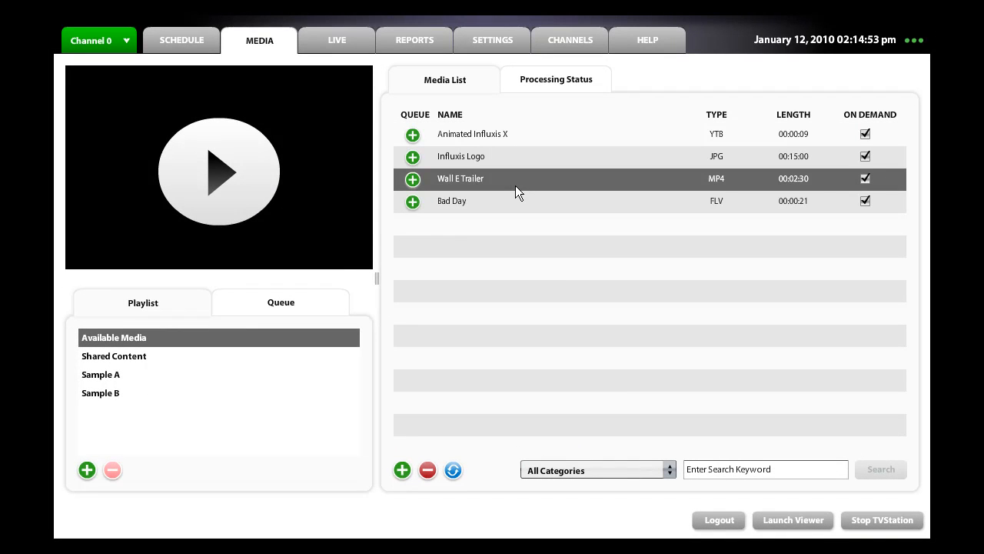
Select Wall E Trailer and Bad Day, and drop them into Sample B
left_click(451, 200)
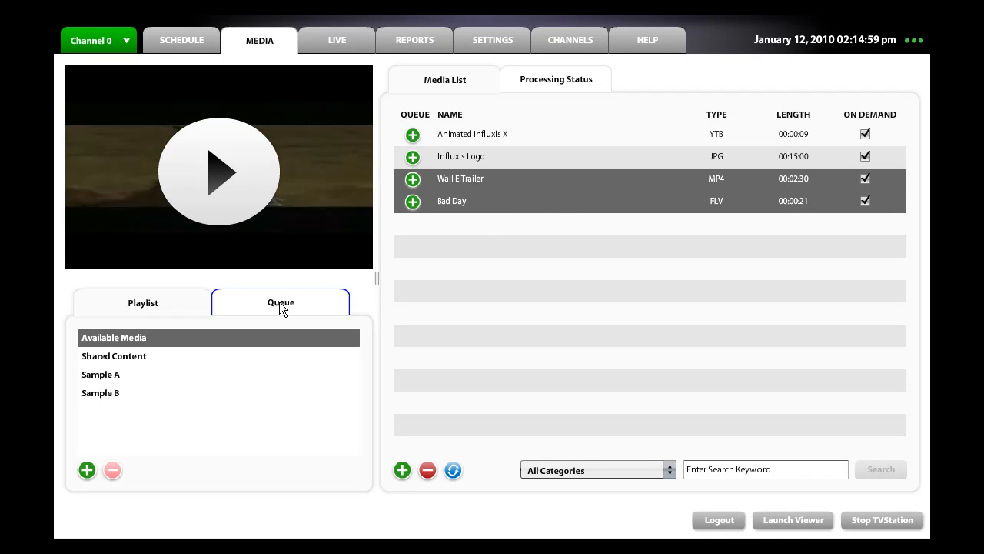
left_click(538, 201)
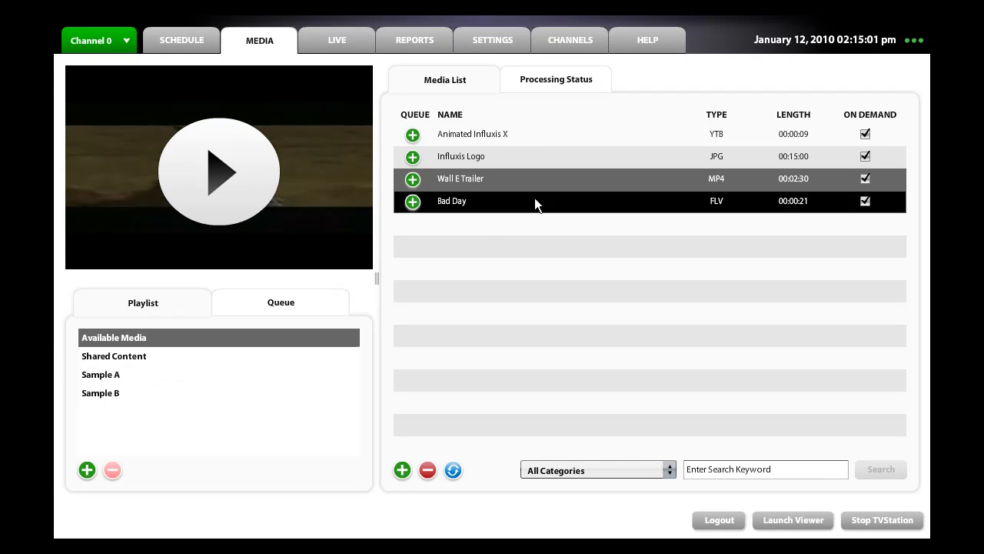
mouse_move(493, 202)
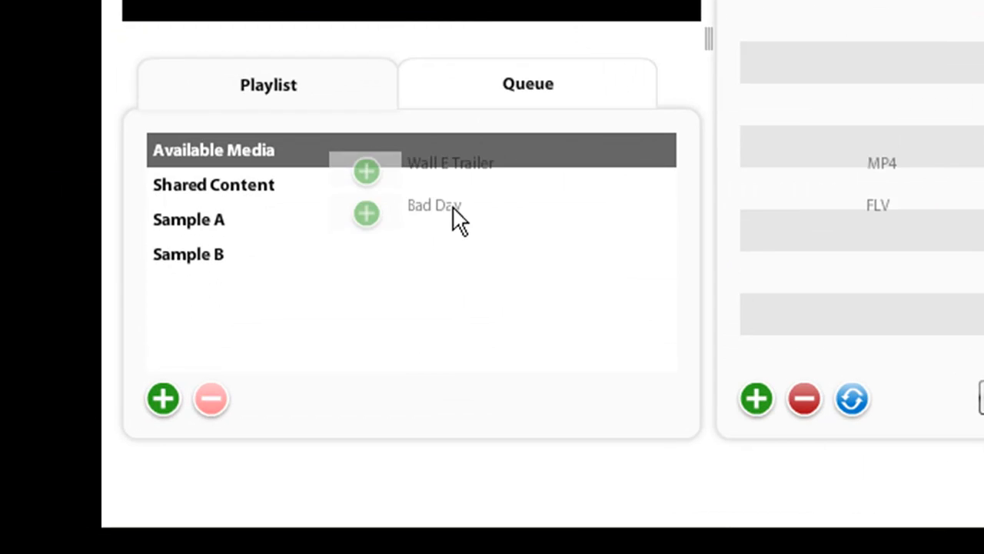
left_click(366, 213)
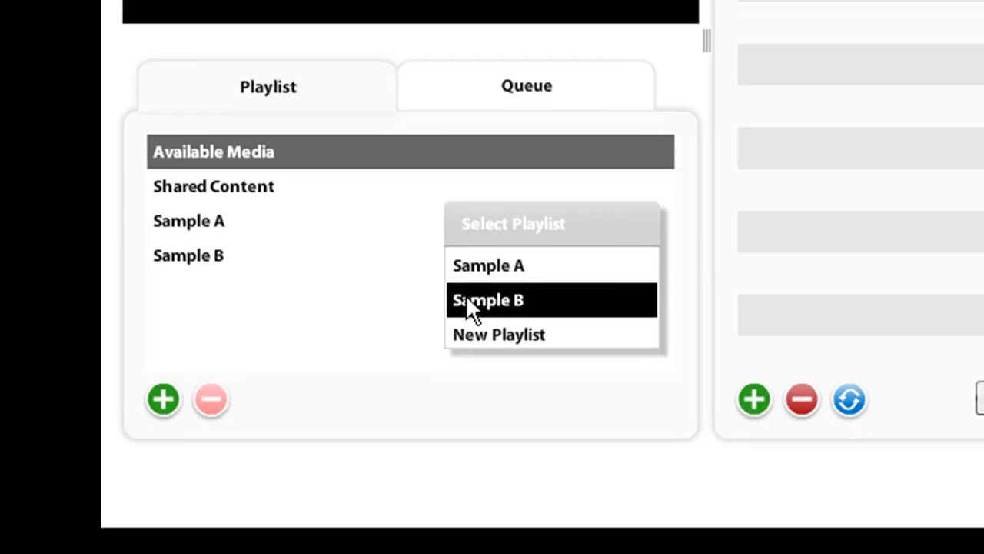
left_click(489, 300)
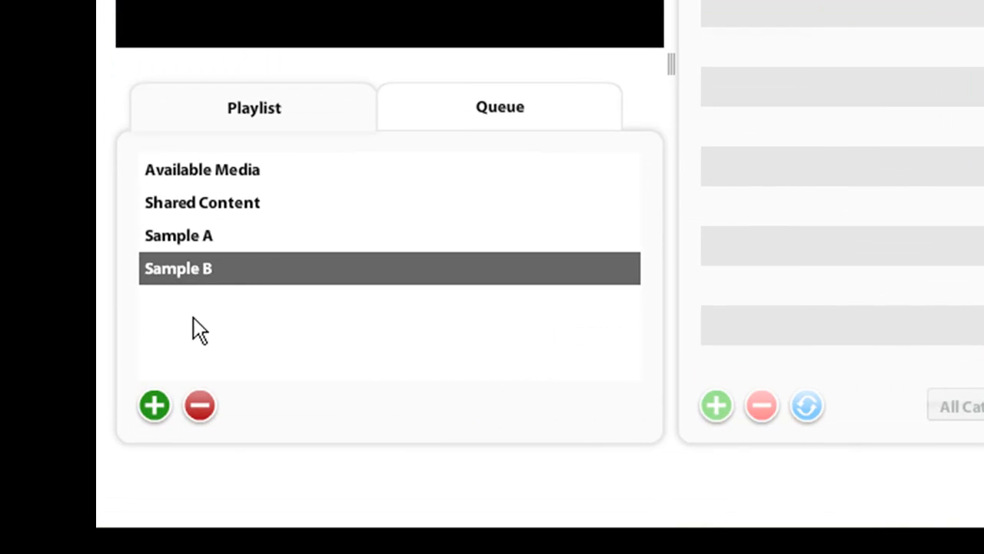
mouse_move(233, 384)
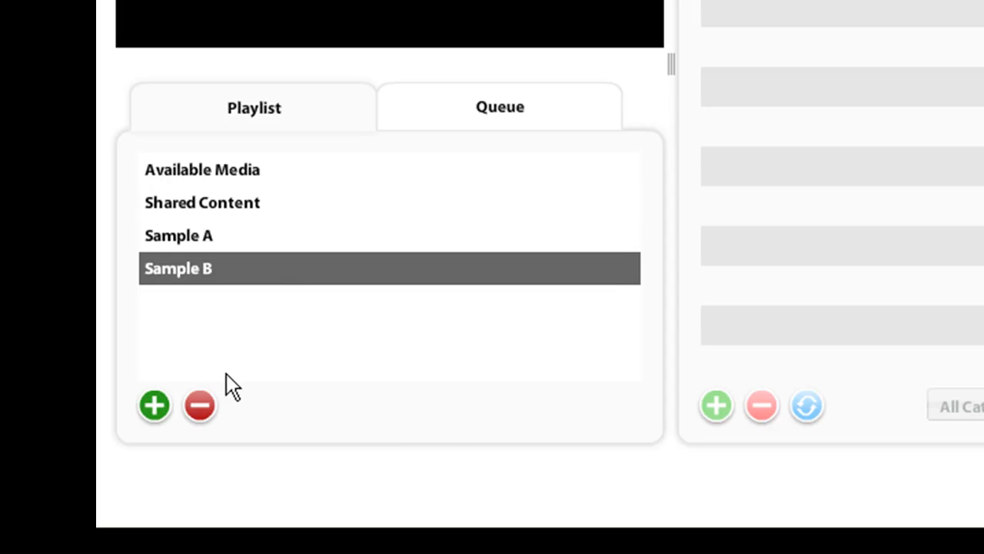
Remove the Sample B playlist and confirm the permanent deletion
left_click(199, 405)
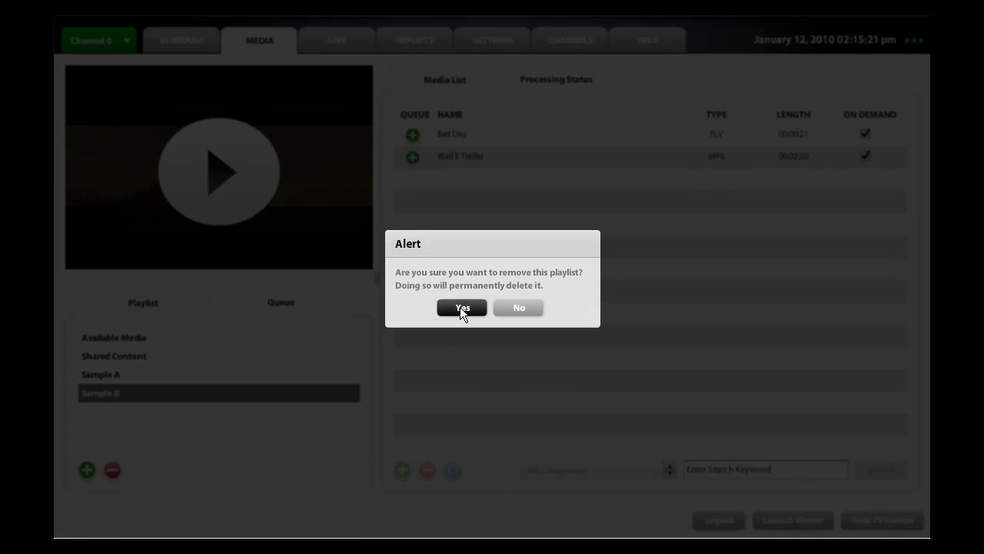
left_click(461, 308)
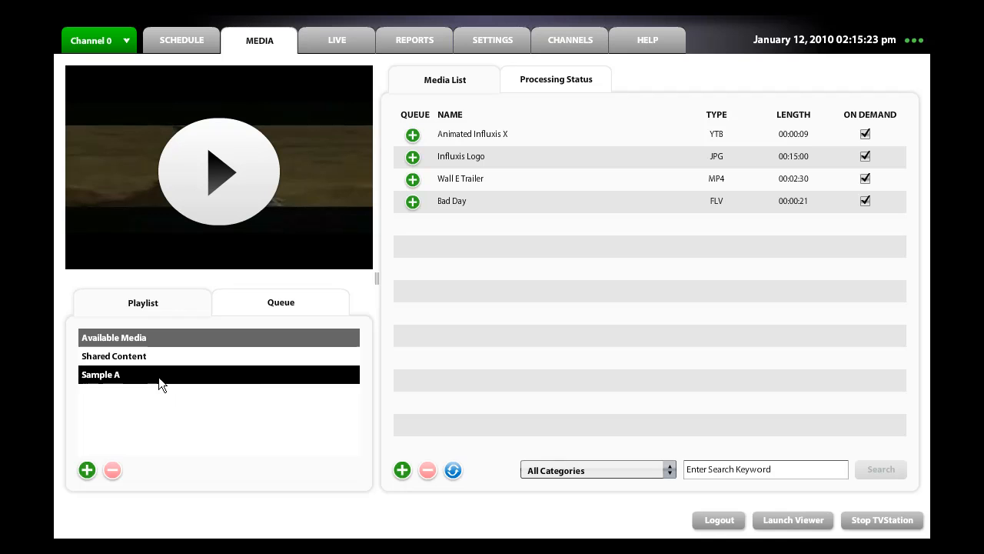
left_click(281, 302)
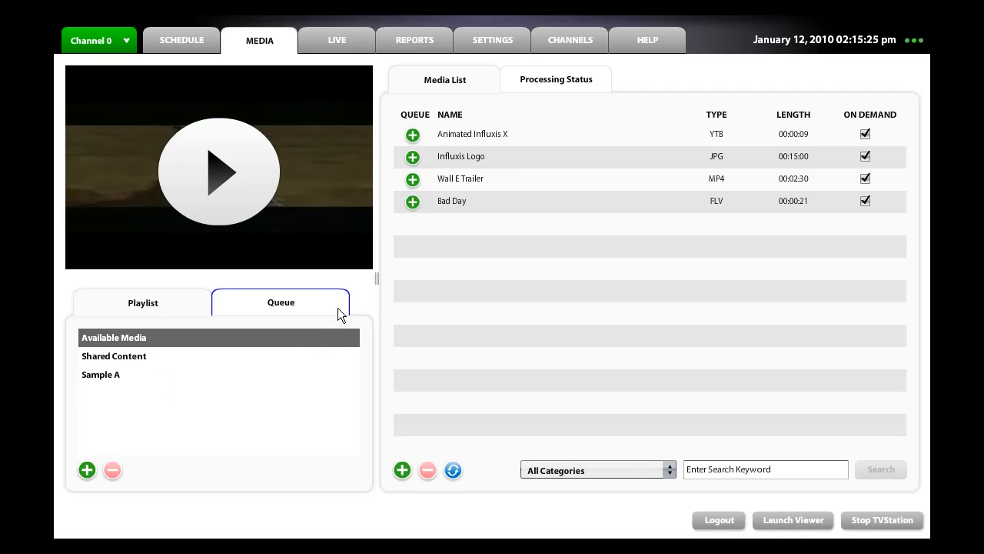